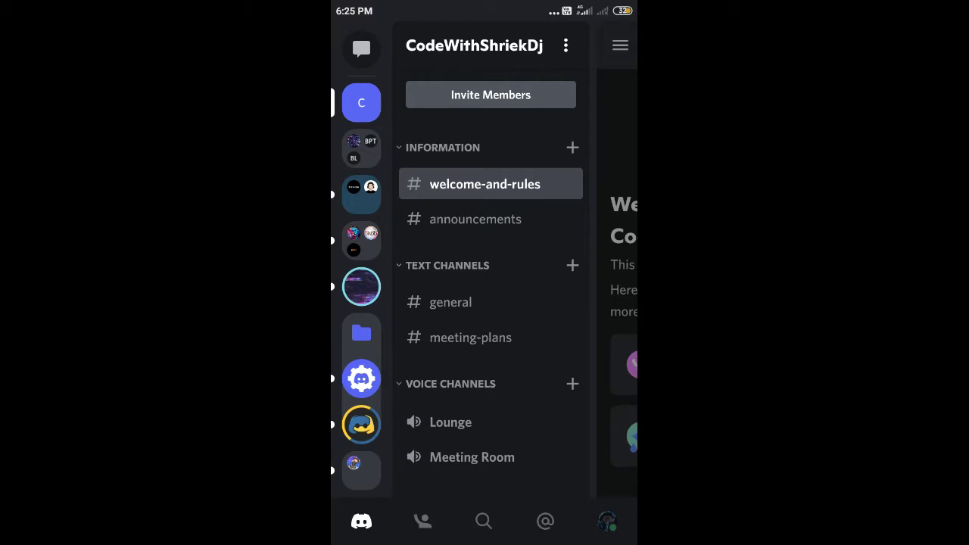
# Start a new text channel using the + beside Text Channels in CodeWithShriekDj
pyautogui.click(572, 265)
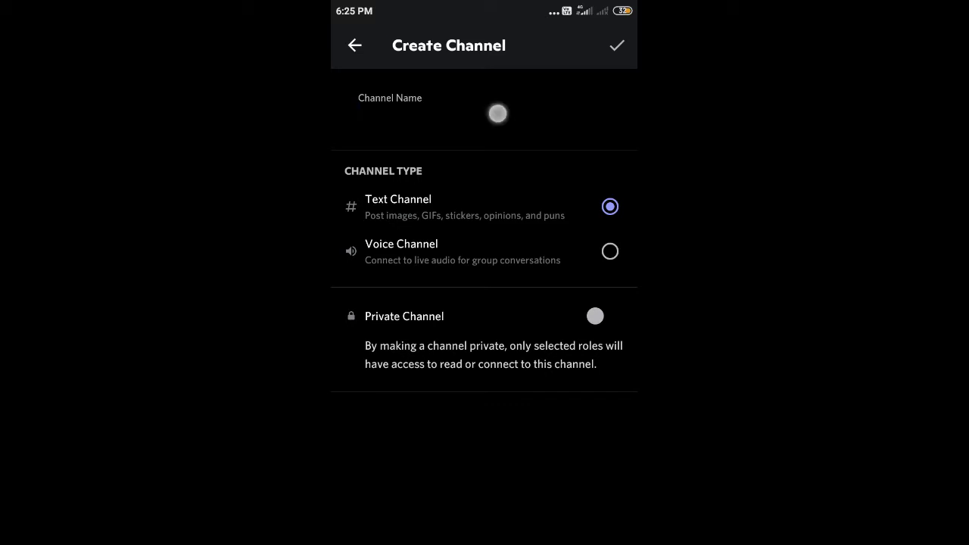
# Enter 'github-updated' as the channel name, erasing the mistyped 'rand'
pyautogui.click(497, 113)
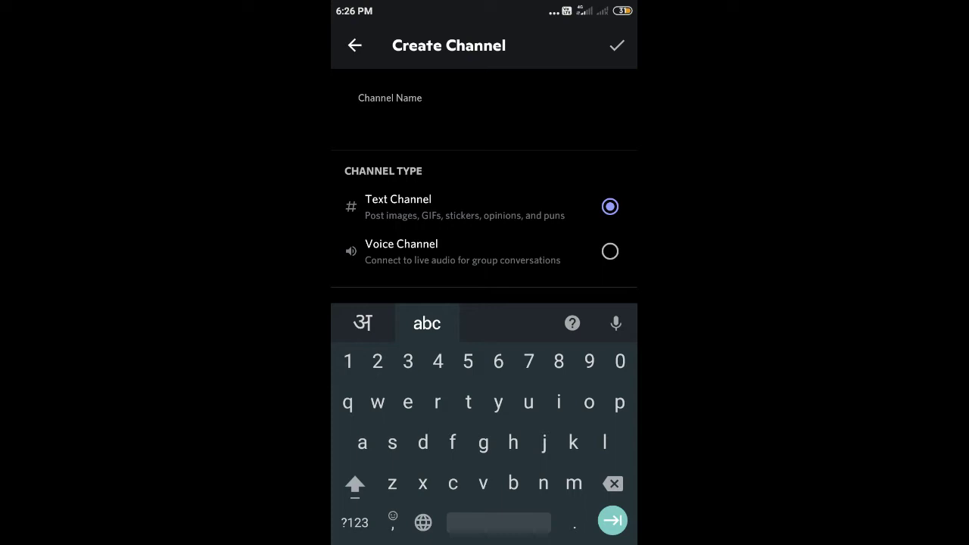
pyautogui.write('gi')
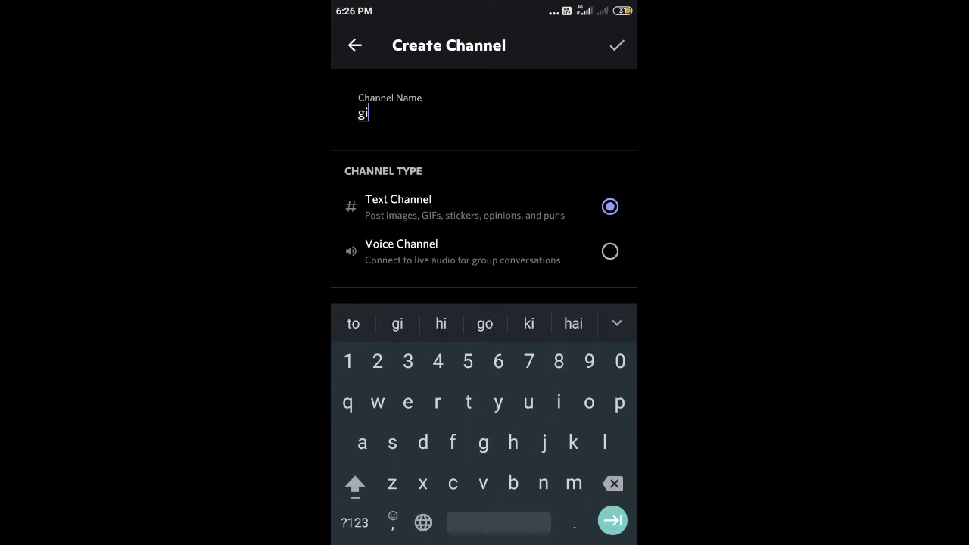
pyautogui.write('t')
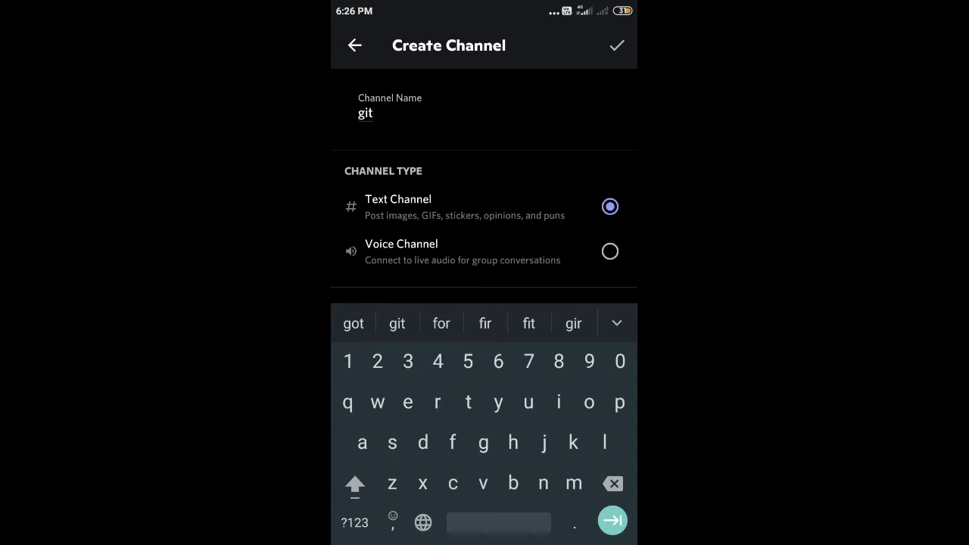
pyautogui.write('h')
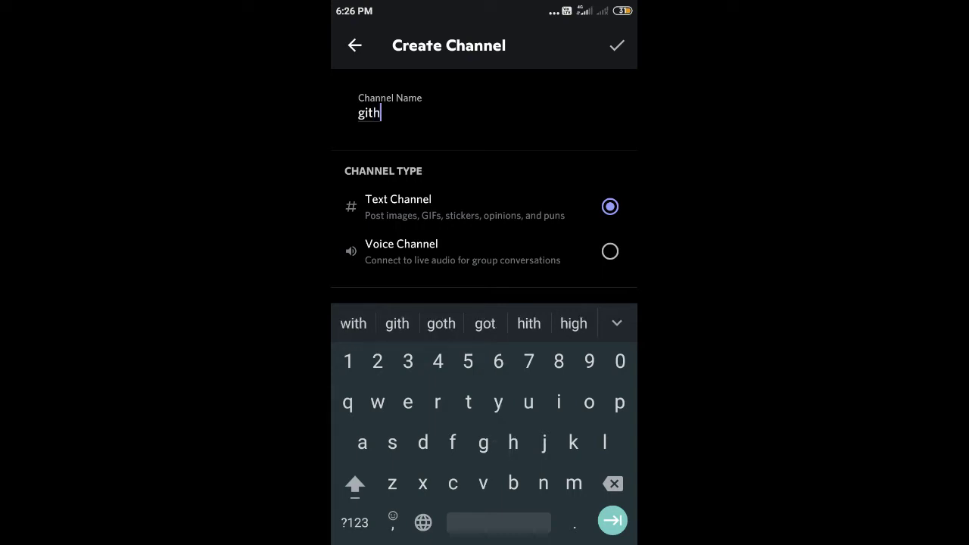
pyautogui.write('ub-')
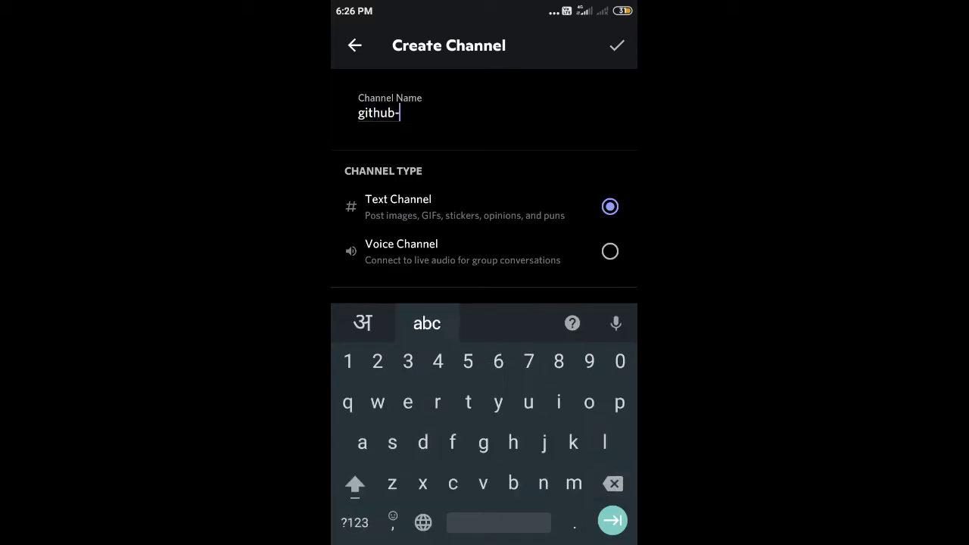
pyautogui.write('rand')
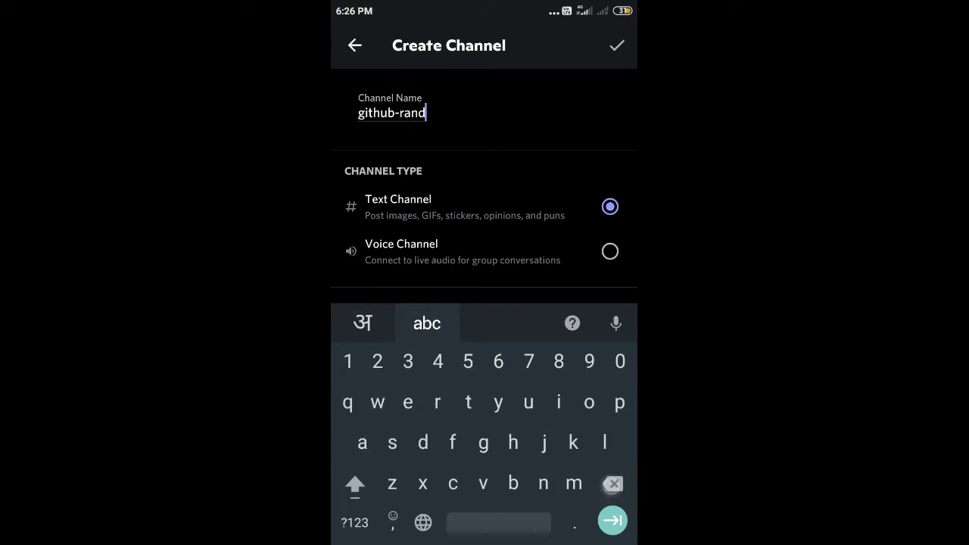
pyautogui.click(612, 484)
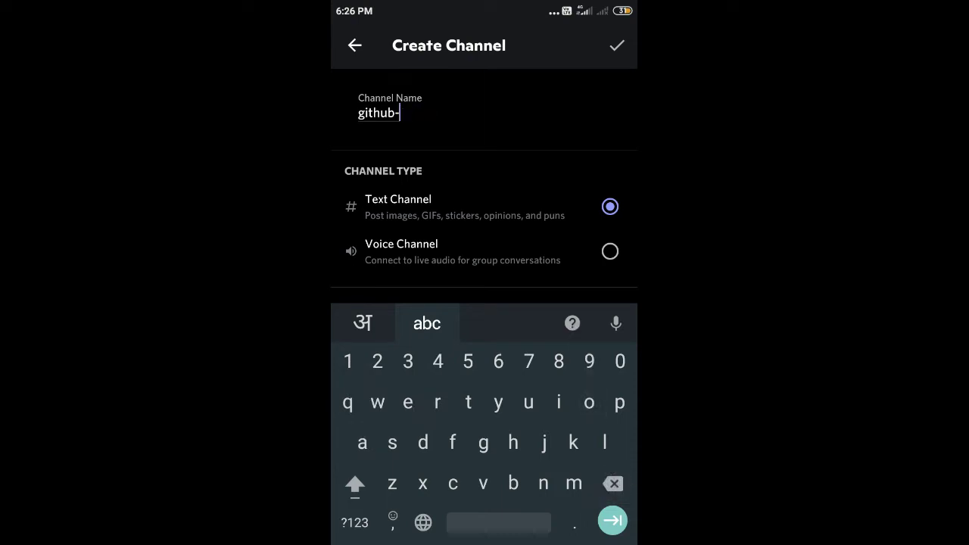
pyautogui.write('updated')
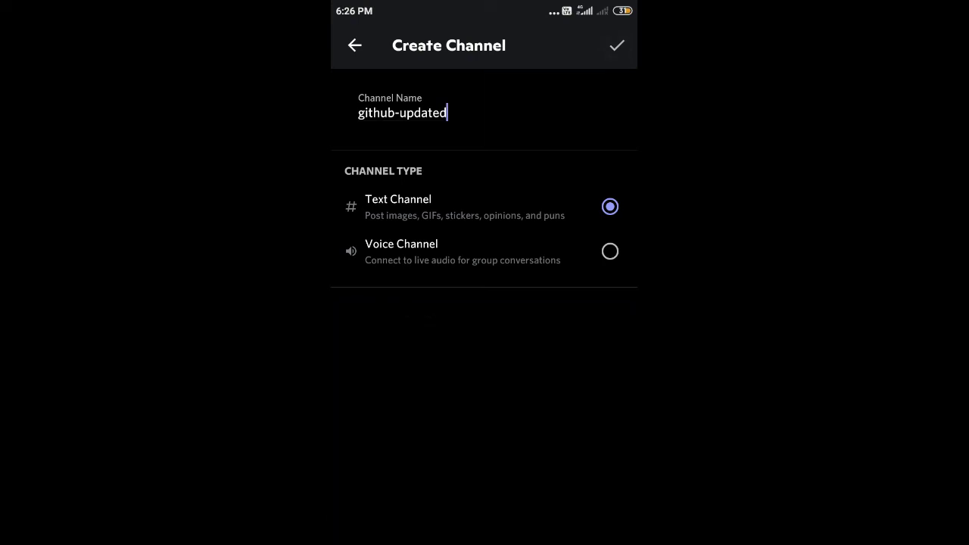
# Create the #github-updated text channel and select it in the channel list
pyautogui.click(617, 45)
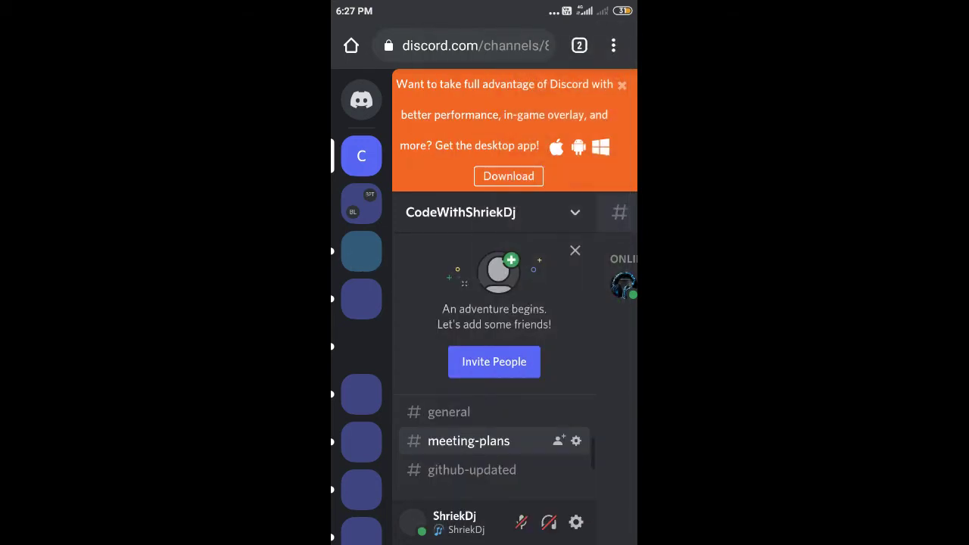
pyautogui.click(613, 45)
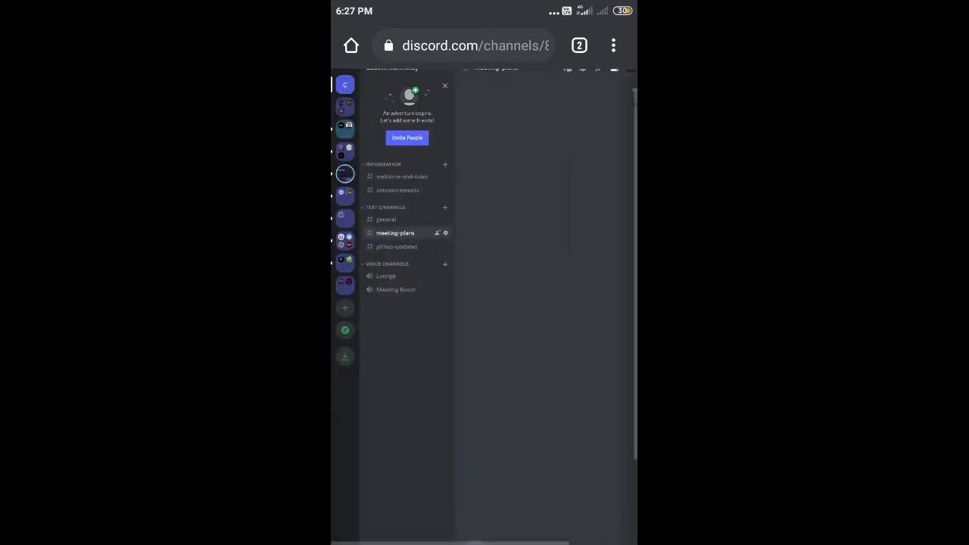
pyautogui.click(397, 246)
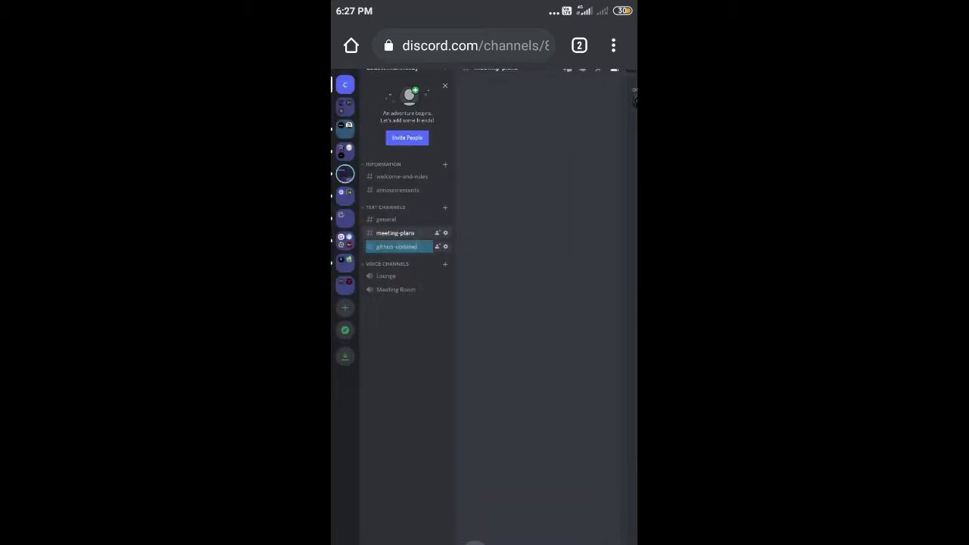
pyautogui.click(394, 246)
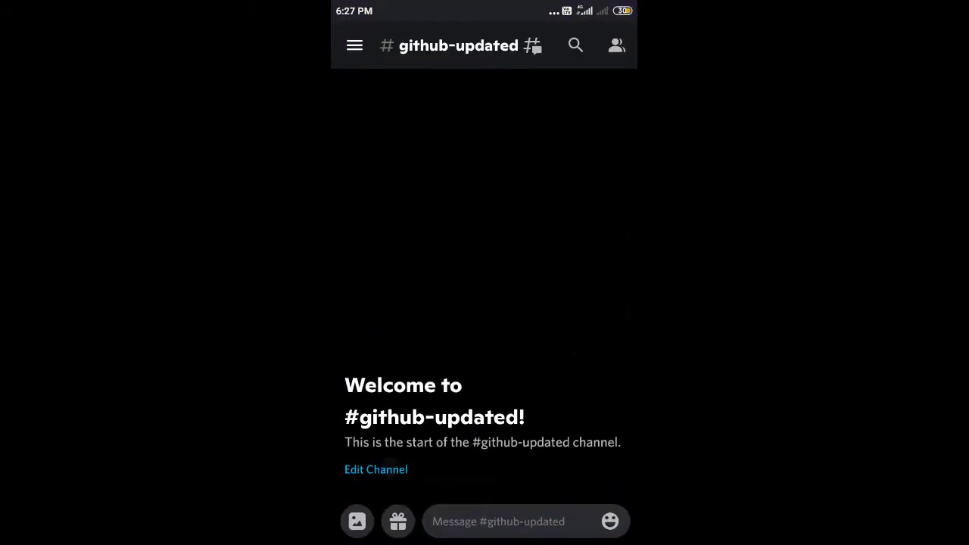
# Rename #github-updated to github-updates in the channel settings and save
pyautogui.click(375, 469)
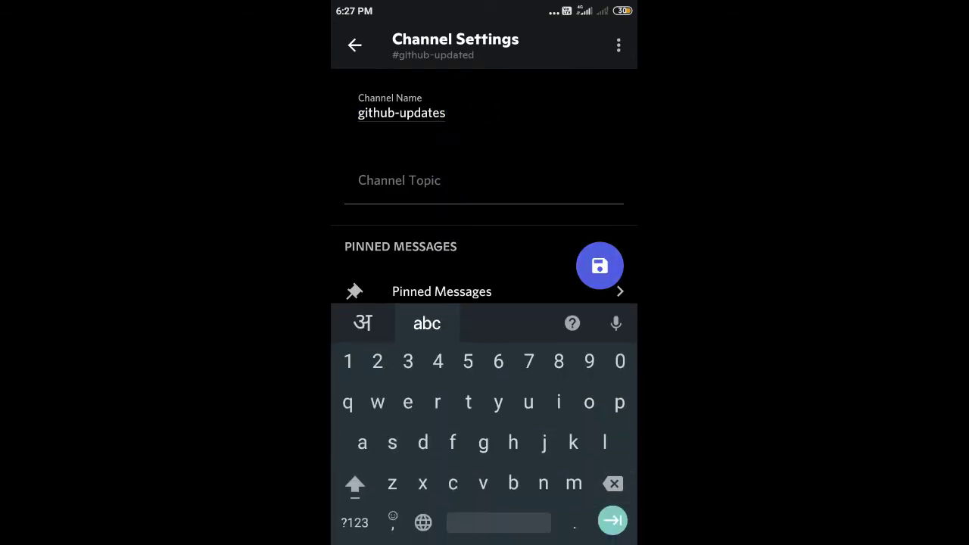
pyautogui.click(600, 266)
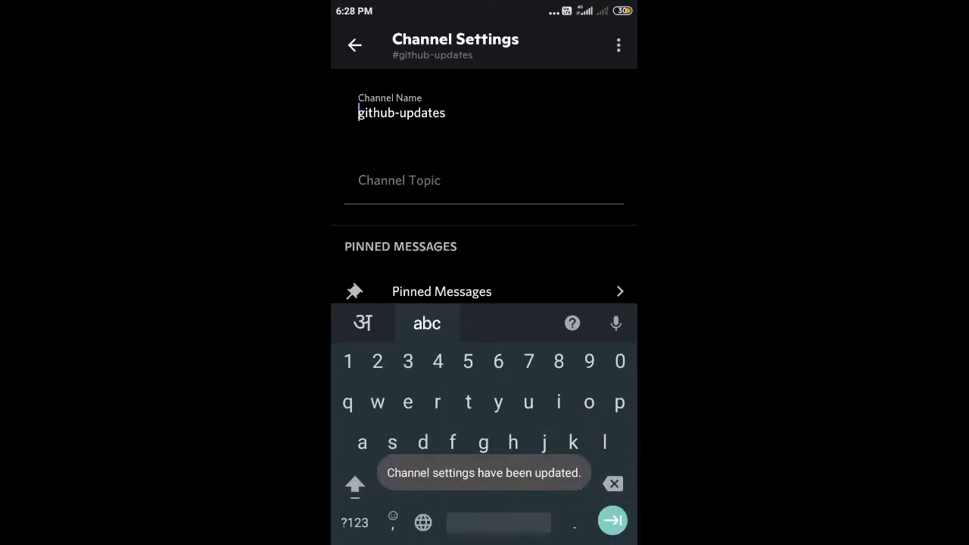
pyautogui.click(355, 45)
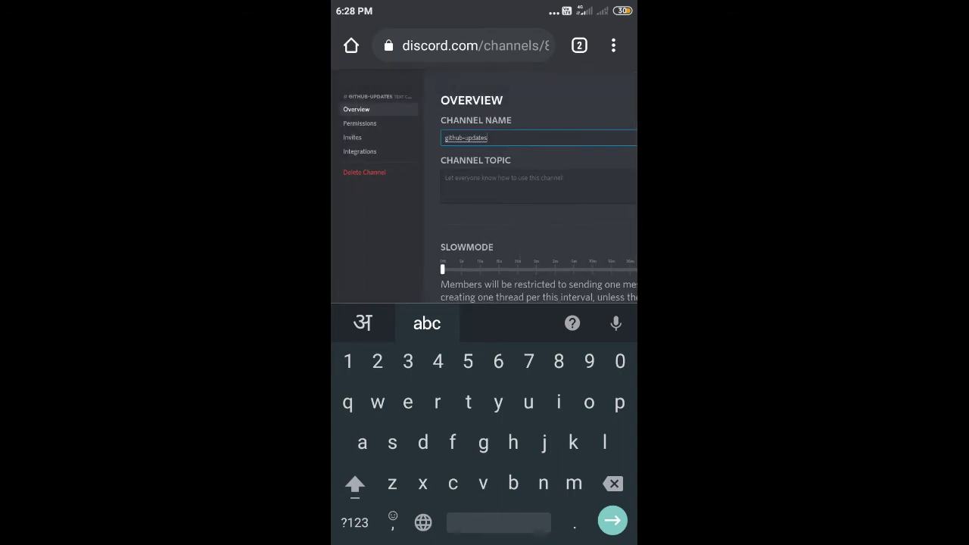
# Create a channel webhook under Integrations and name it Spidey Bot
pyautogui.click(360, 152)
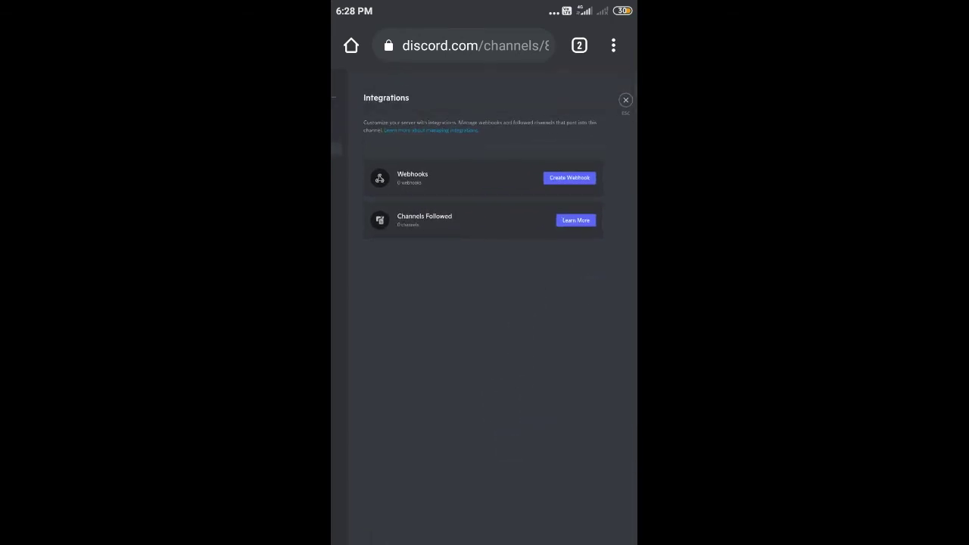
pyautogui.click(412, 178)
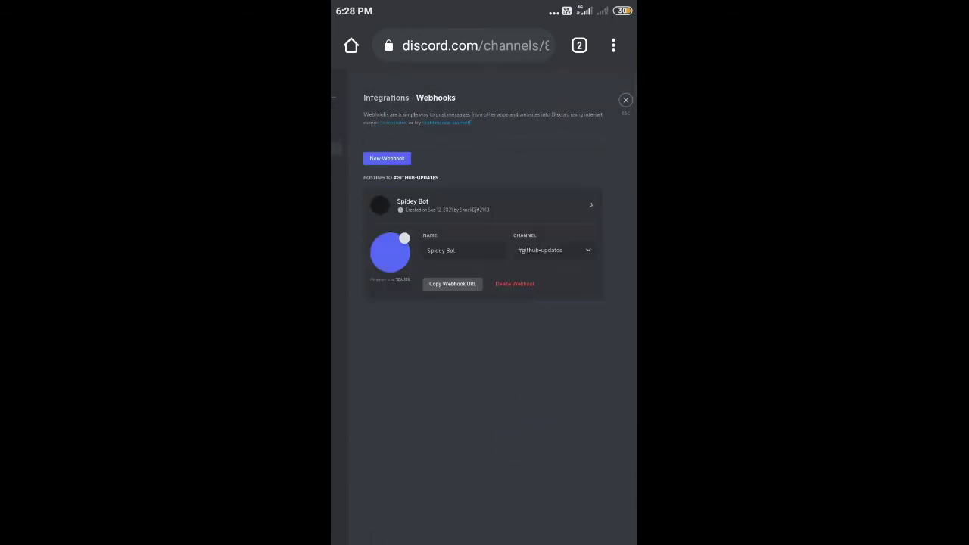
pyautogui.click(463, 250)
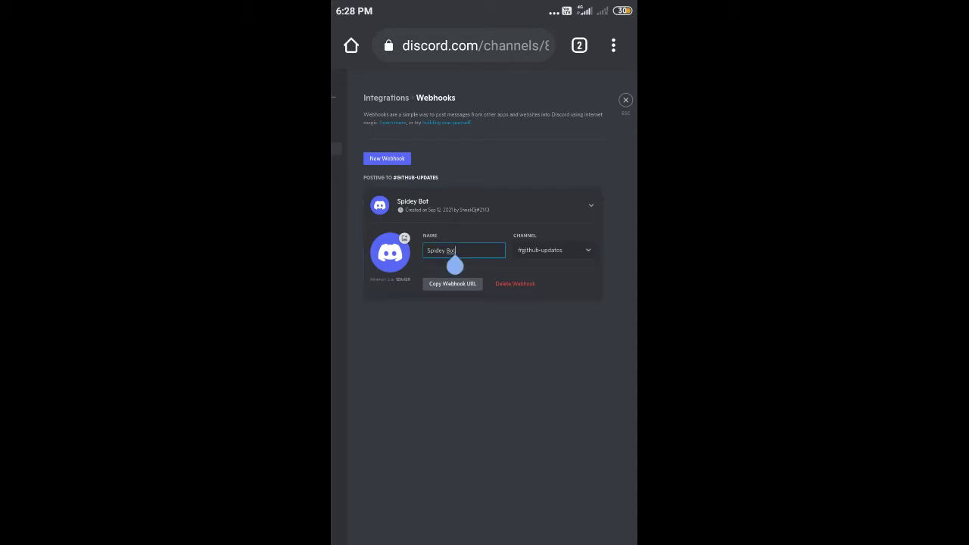
pyautogui.click(464, 250)
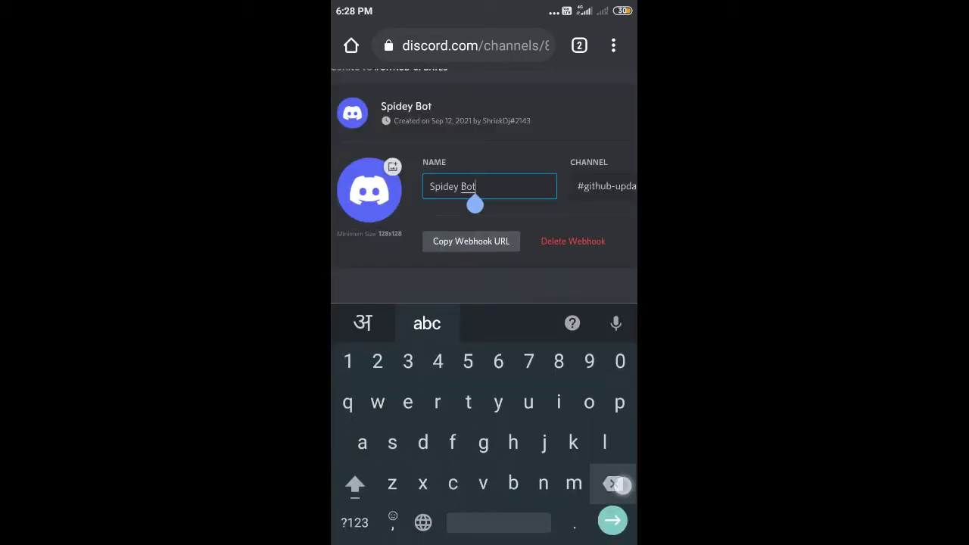
pyautogui.click(613, 484)
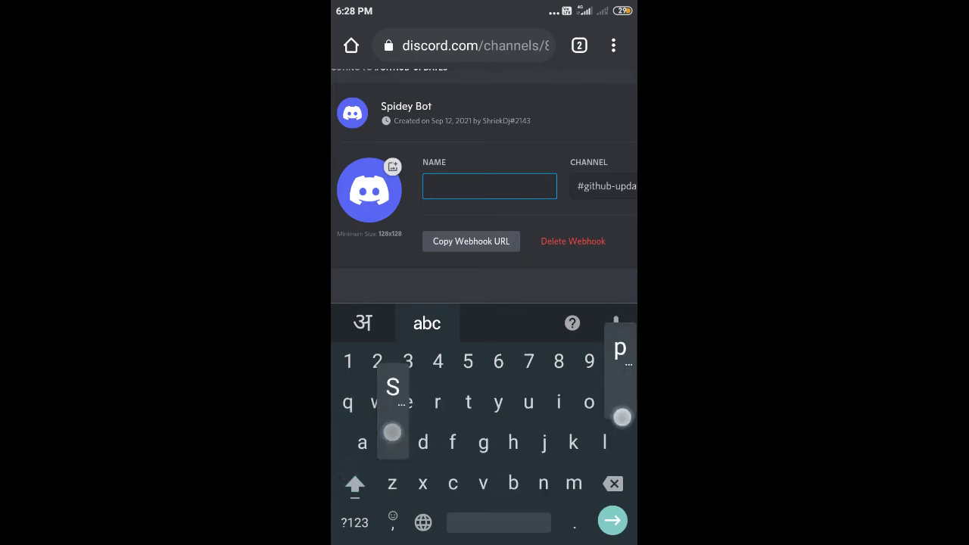
pyautogui.write('Spidey Bo')
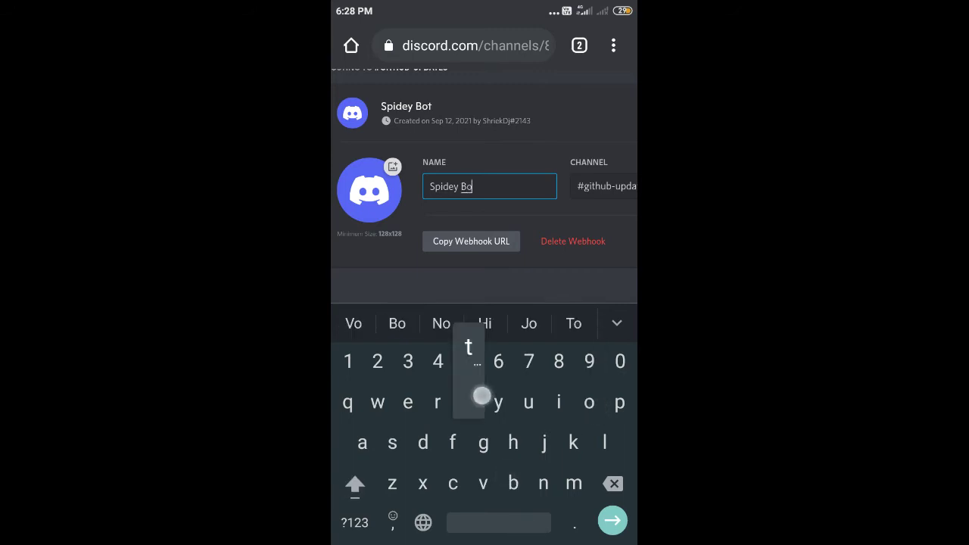
pyautogui.write('t')
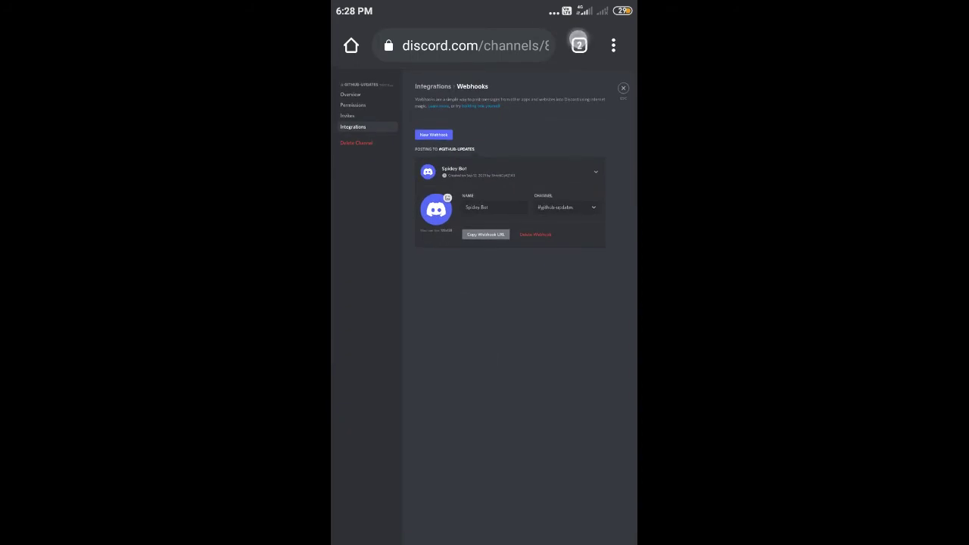
# Navigate Chrome to the shriekdj/first-github-page repository on GitHub
pyautogui.click(579, 44)
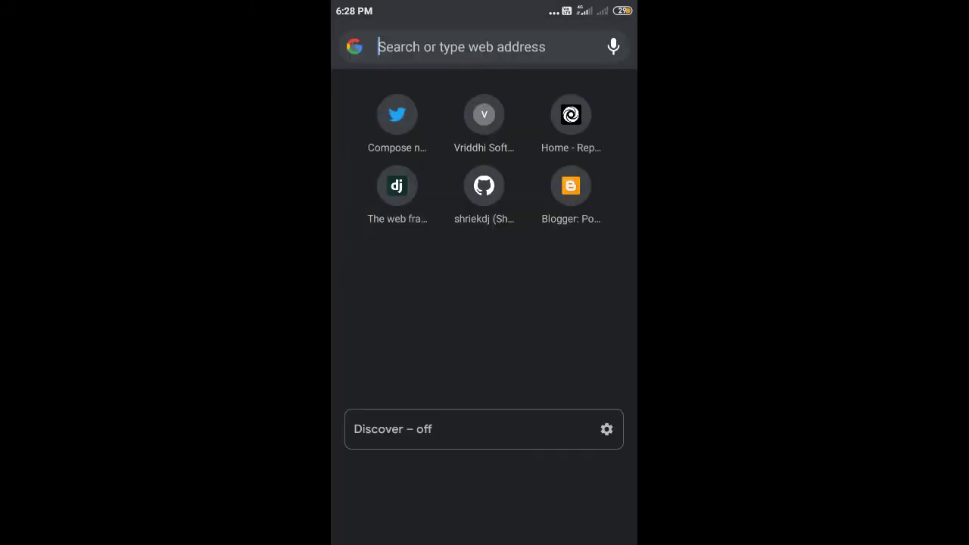
pyautogui.click(461, 46)
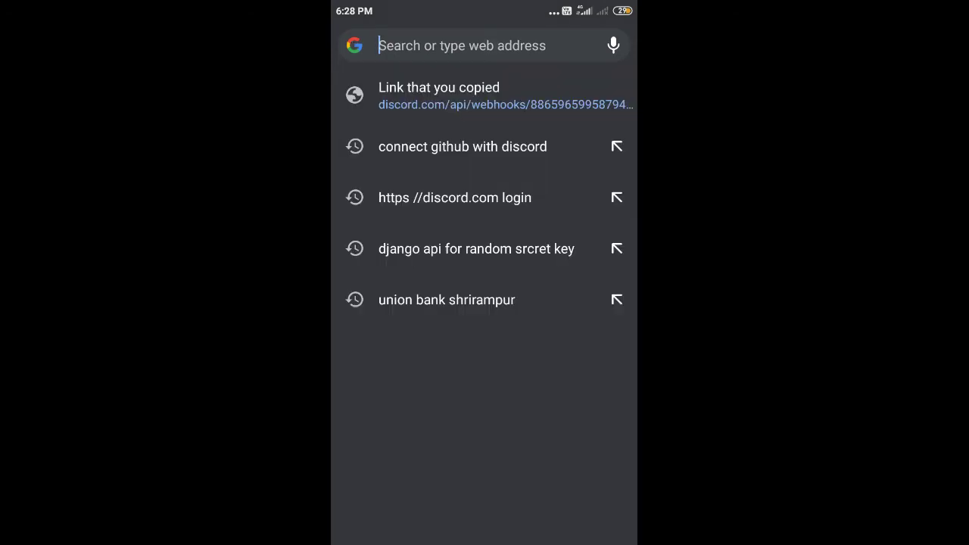
pyautogui.click(485, 96)
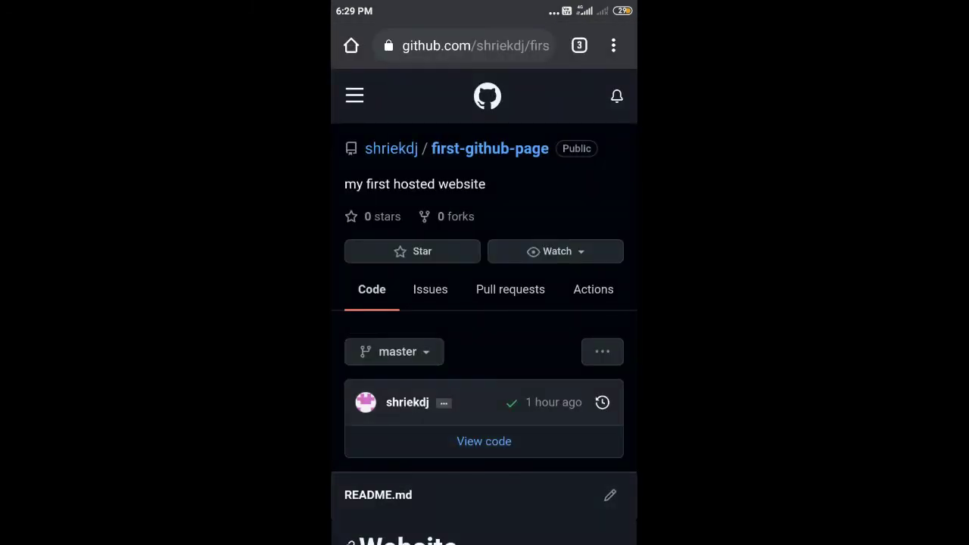
# Open the repository's Settings > Webhooks and begin adding a webhook
pyautogui.hscroll(3)
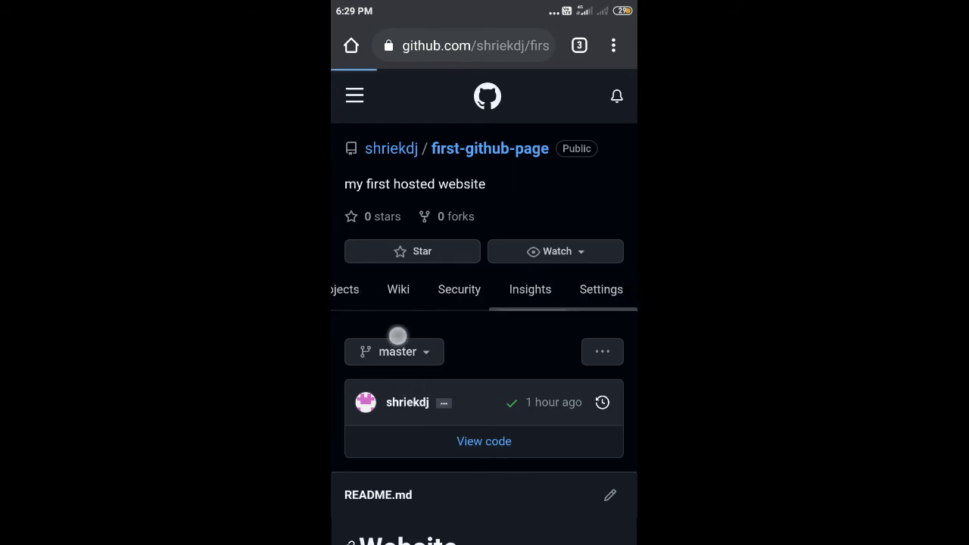
pyautogui.click(530, 290)
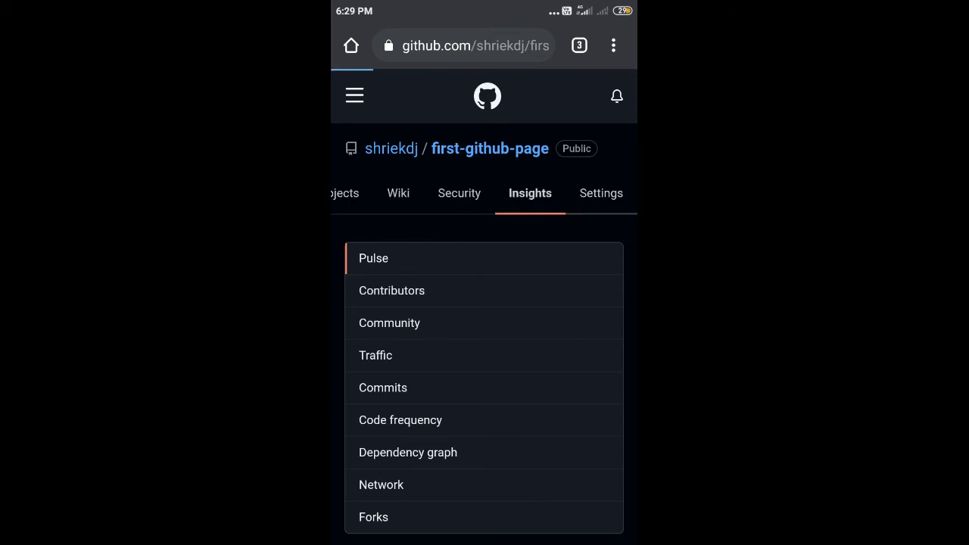
pyautogui.click(600, 193)
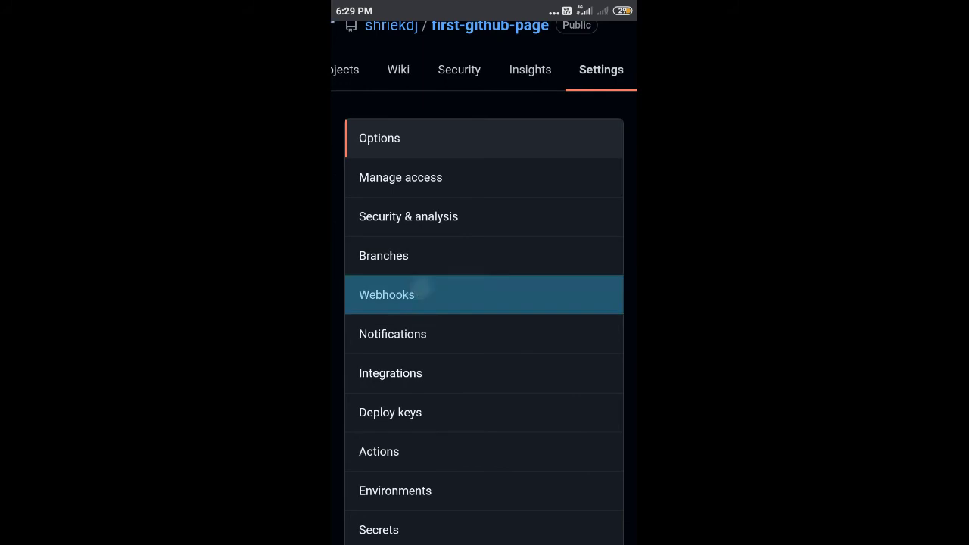
pyautogui.scroll(-3)
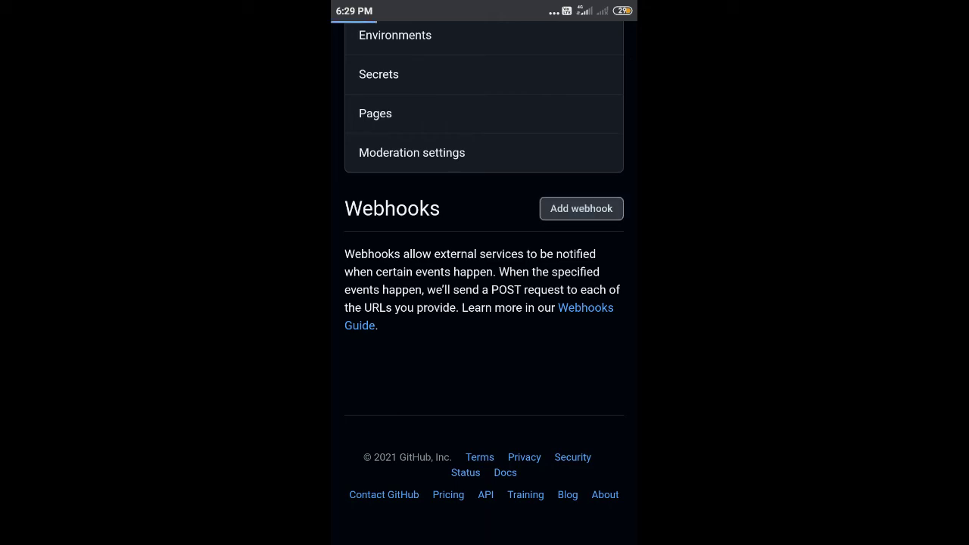
pyautogui.click(581, 208)
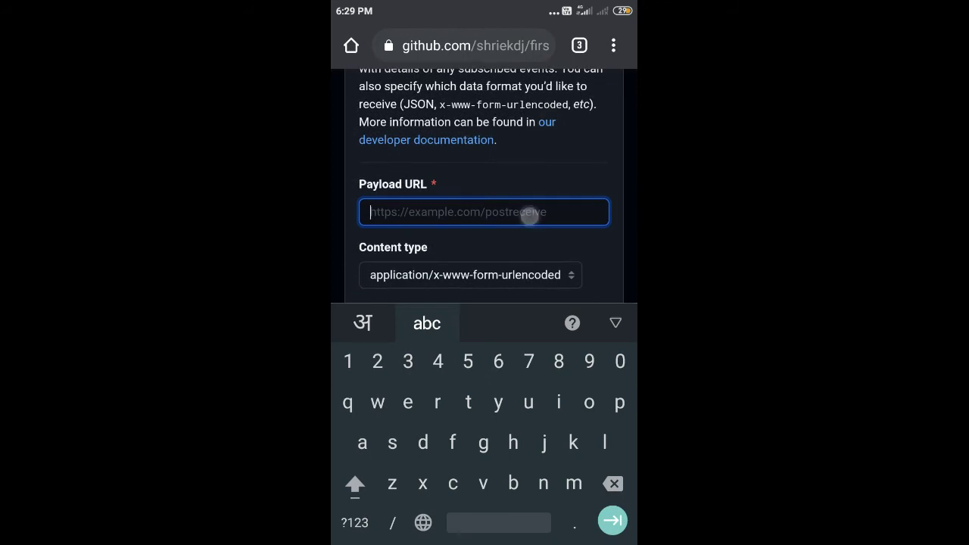
# Paste the Discord webhook URL with /github appended and set content type application/json
pyautogui.write('nGdRF1dd0s4y-tWD22bcQZyDarLKBnT5cB')
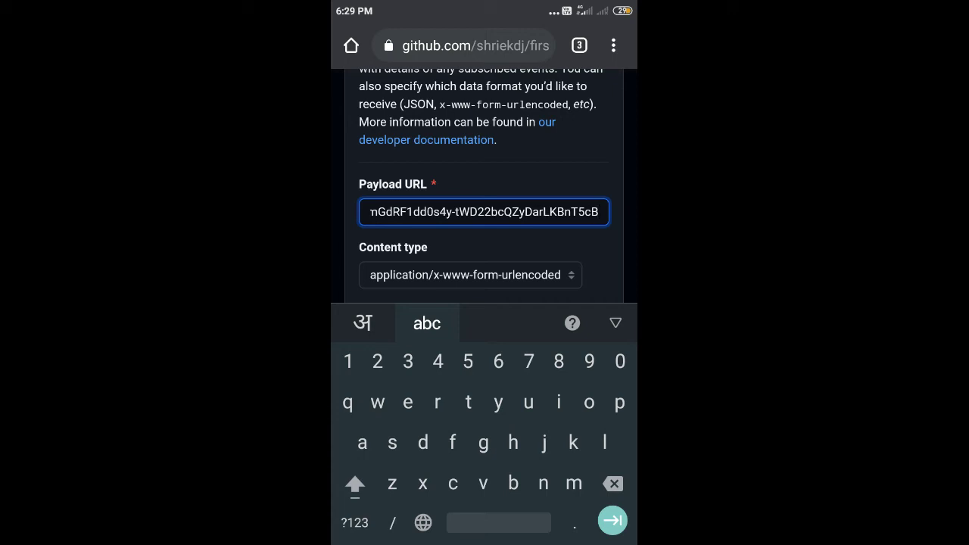
pyautogui.write('/')
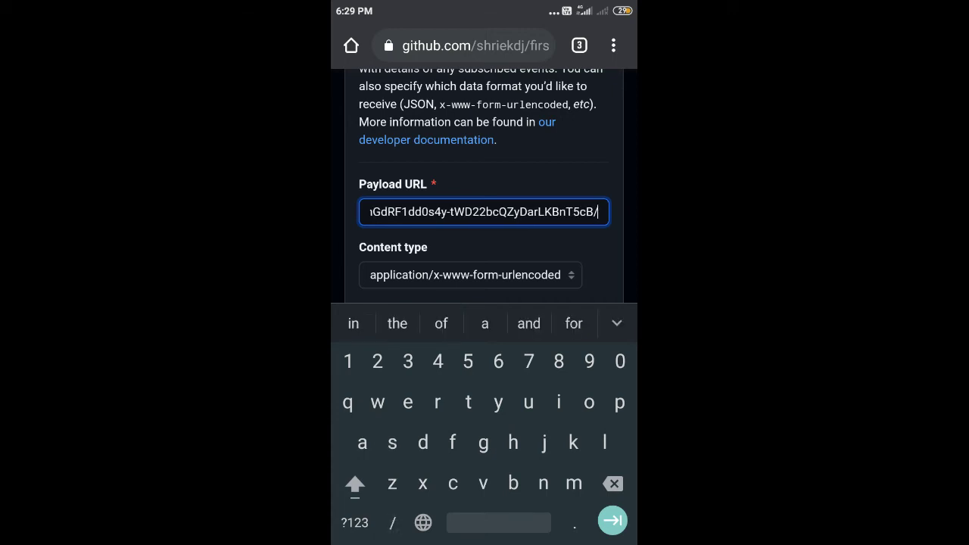
pyautogui.write('gi')
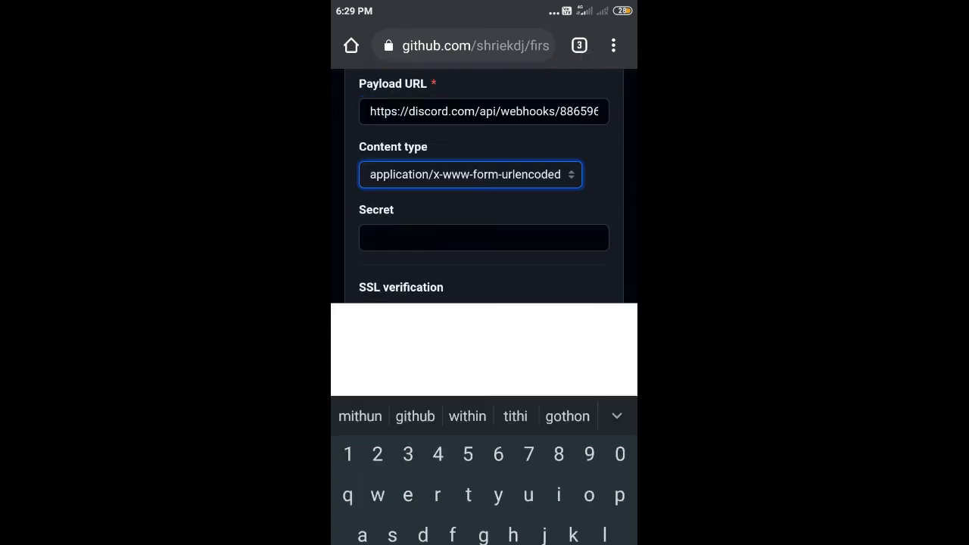
pyautogui.click(470, 174)
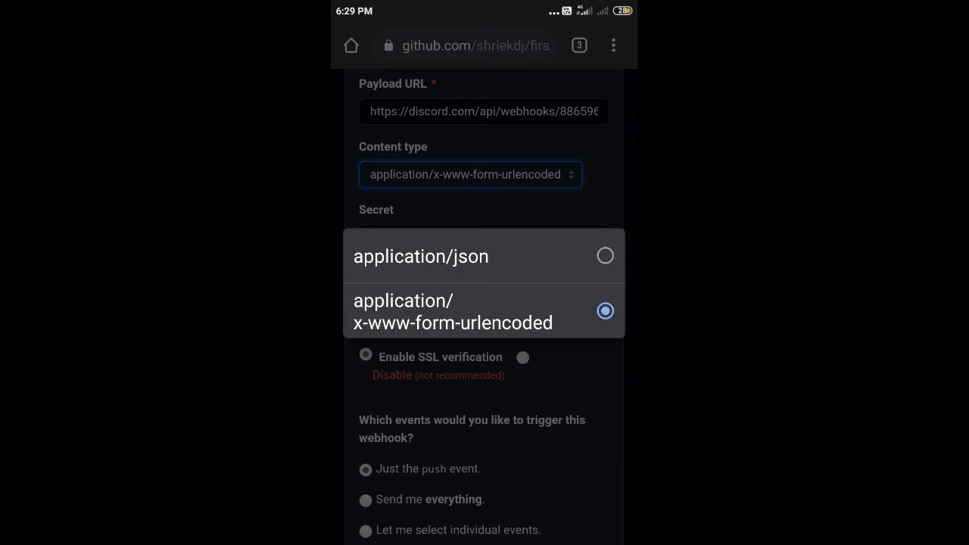
pyautogui.click(421, 256)
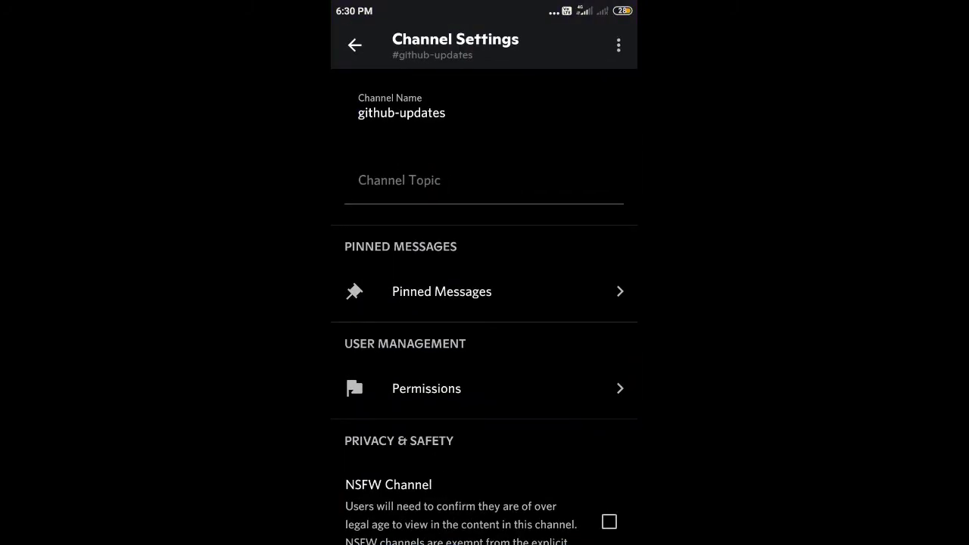
# Confirm the webhook-created banner and return to the repository's file list
pyautogui.click(354, 44)
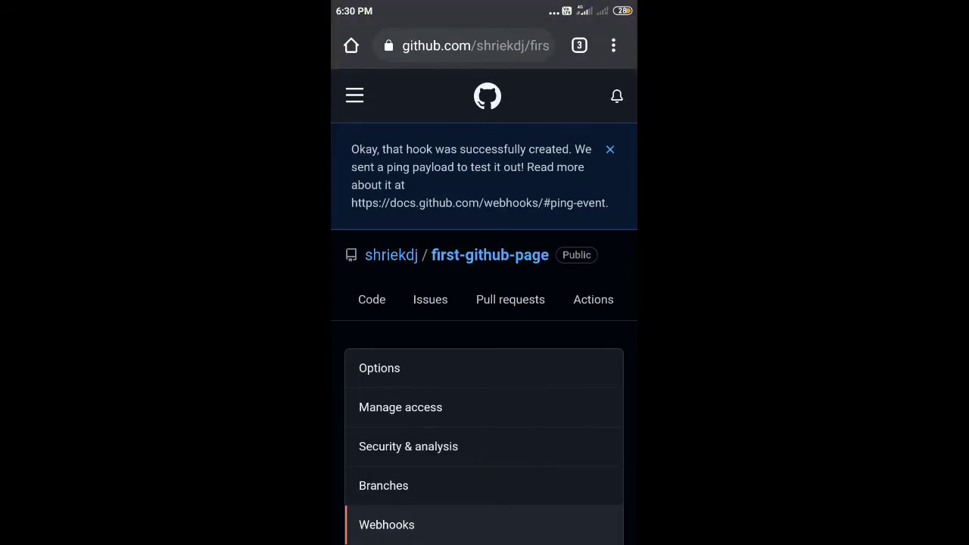
pyautogui.scroll(-3)
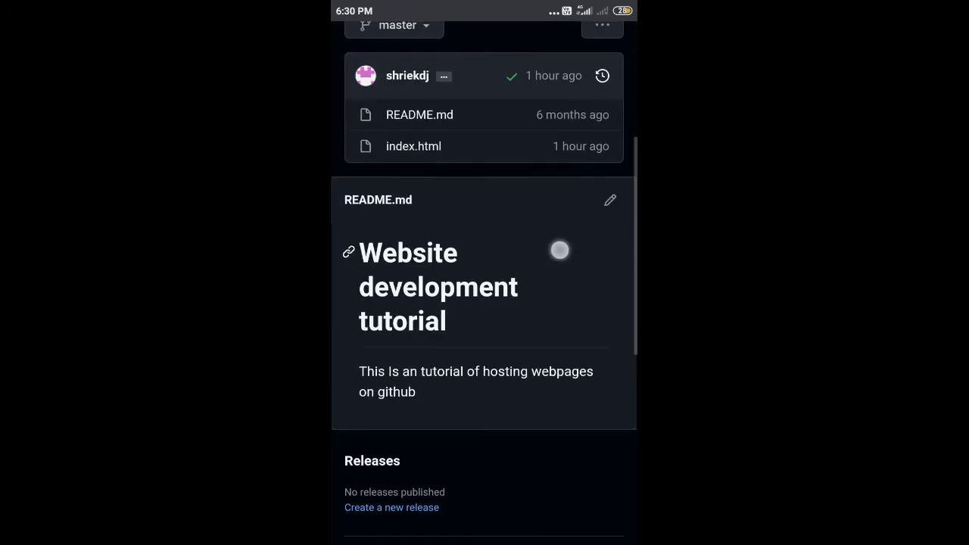
# Open index.html in the editor and type the commit title 'New Commit'
pyautogui.click(413, 146)
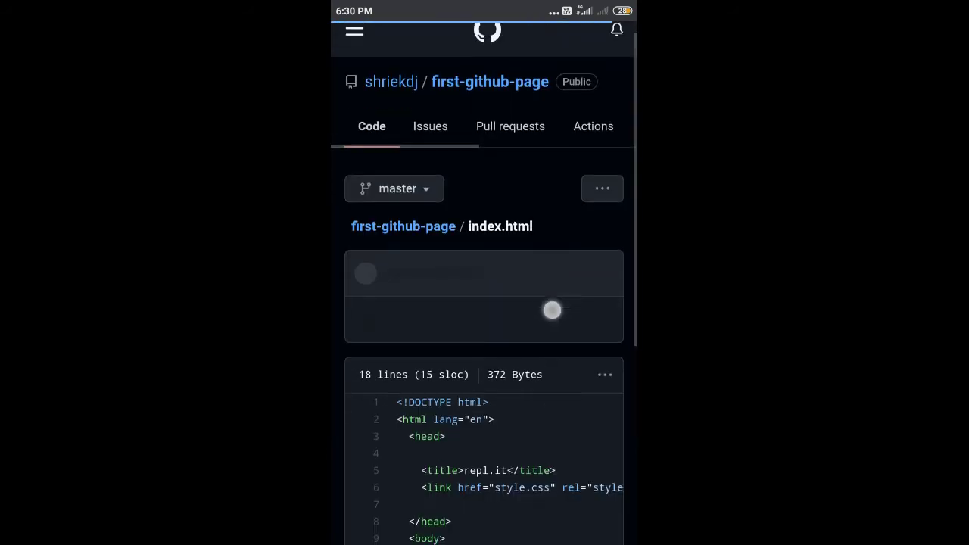
pyautogui.click(605, 155)
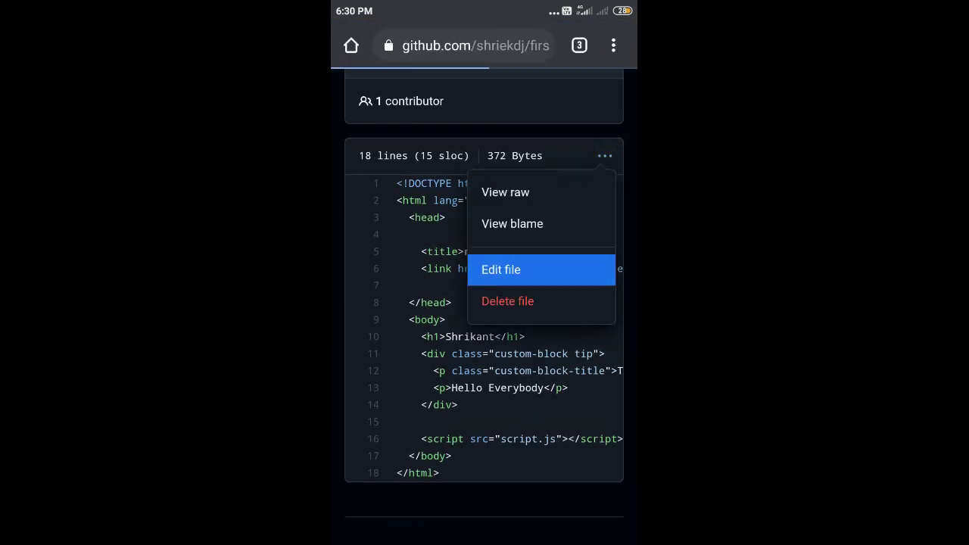
pyautogui.click(500, 270)
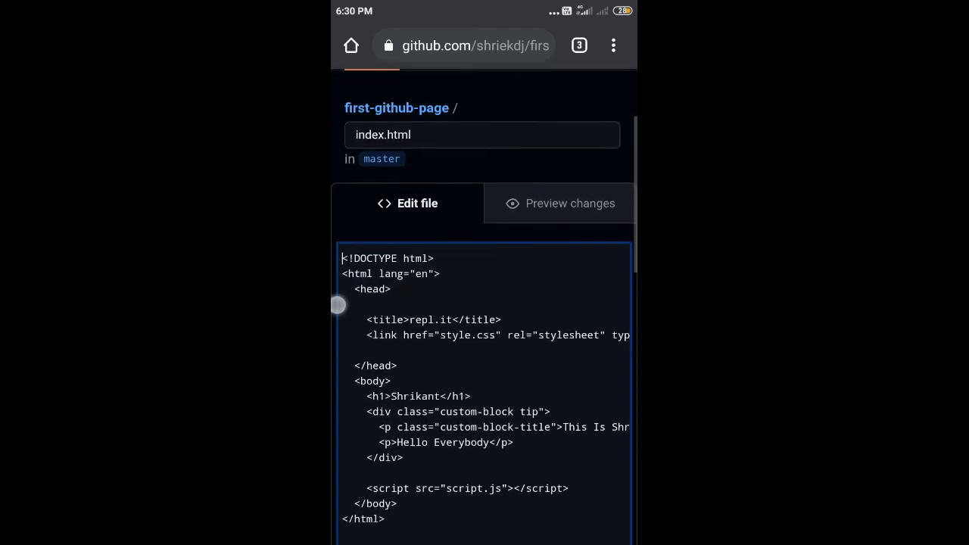
pyautogui.scroll(-3)
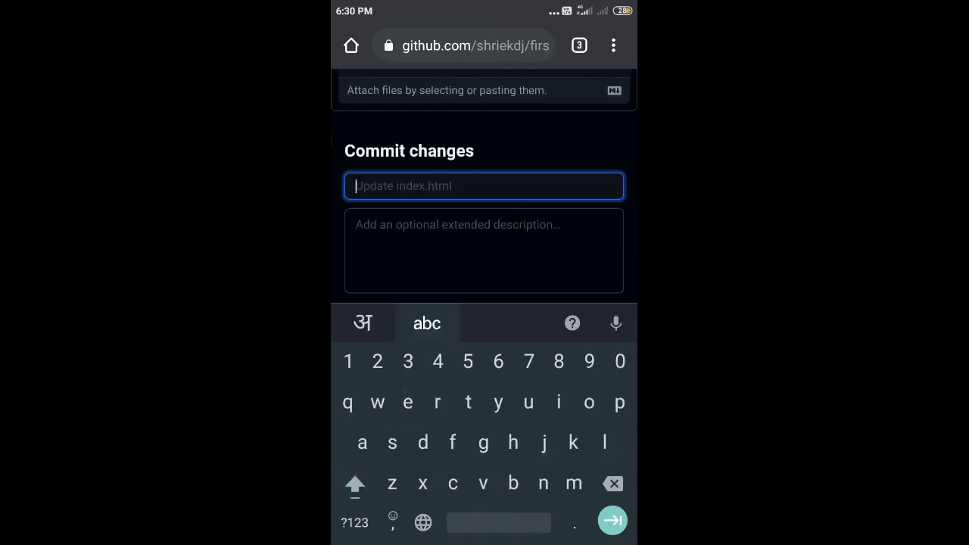
pyautogui.write('New')
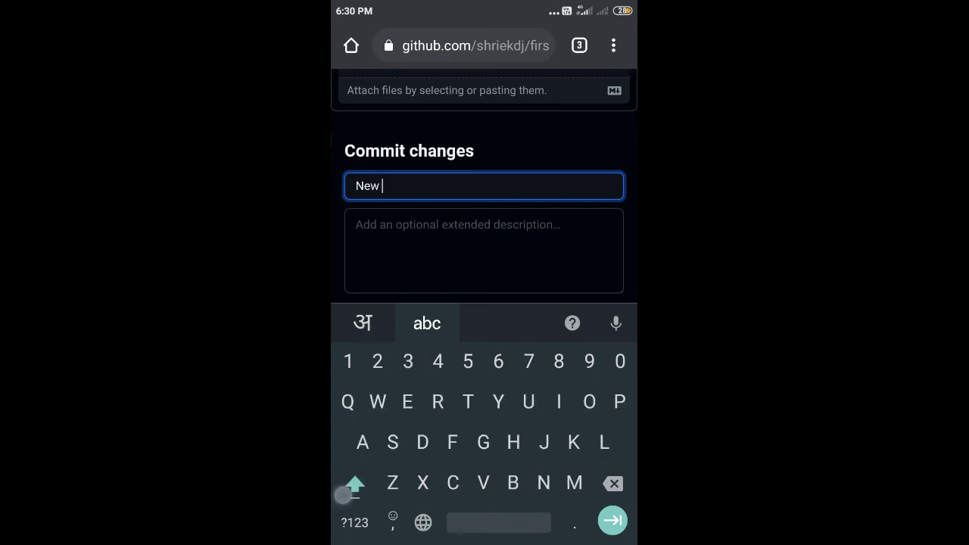
pyautogui.write('Commit')
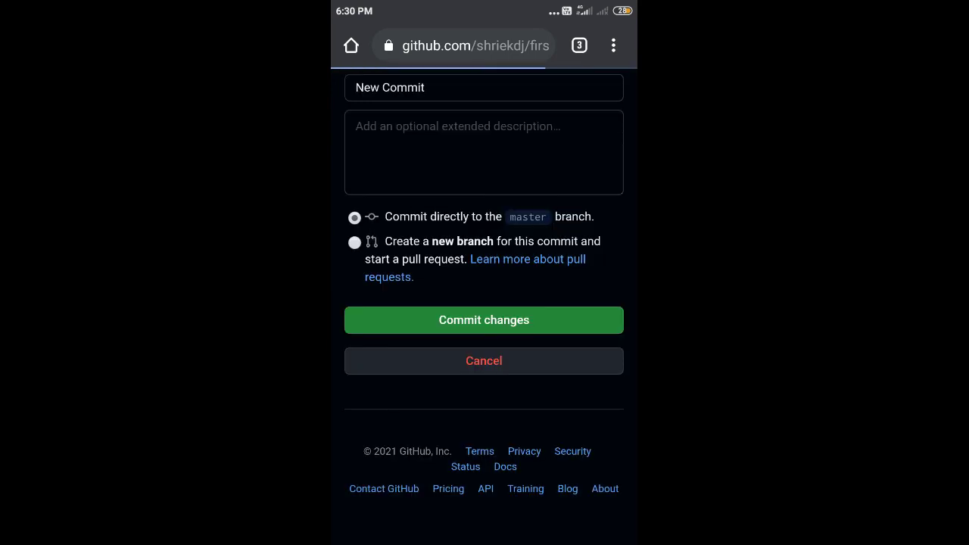
# Commit the change to master, then review the GitHub bot's commit and Pages build posts
pyautogui.click(484, 319)
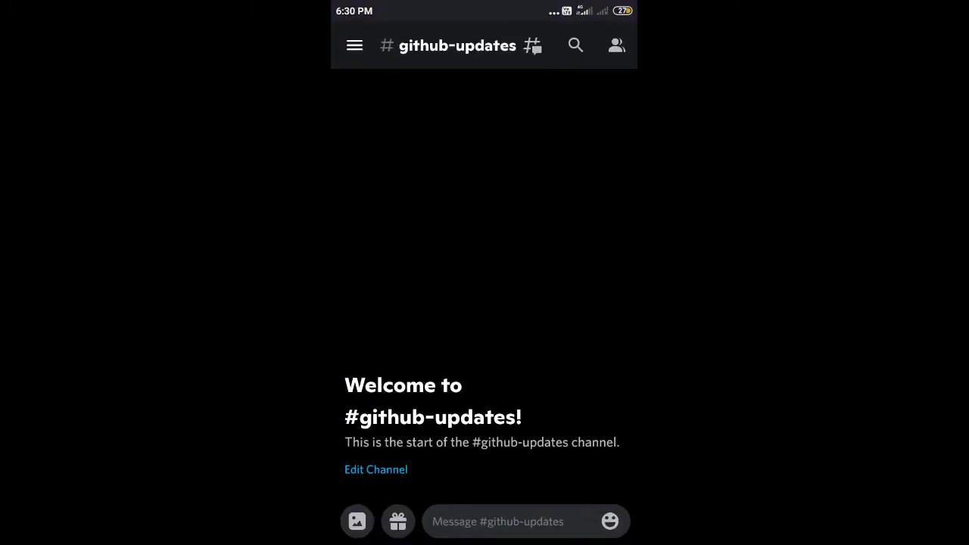
pyautogui.scroll(3)
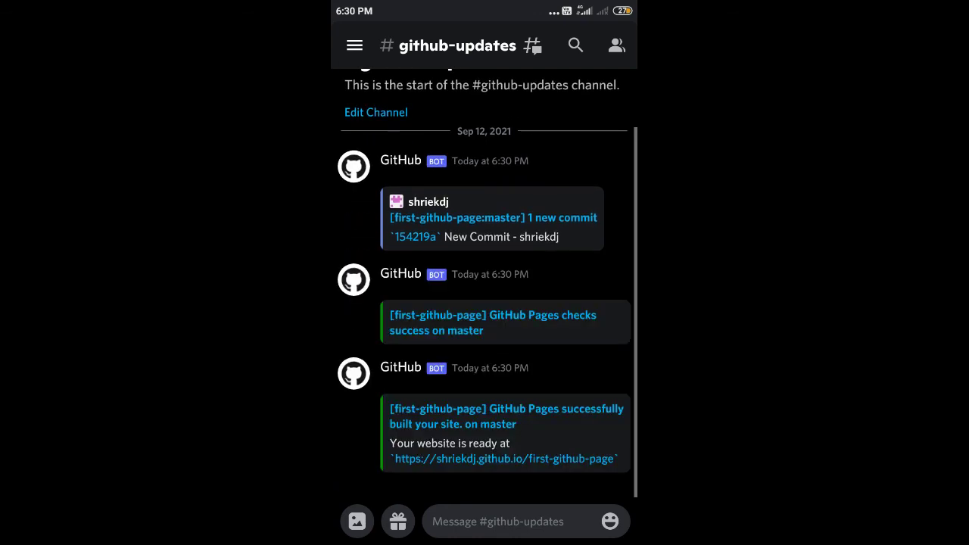